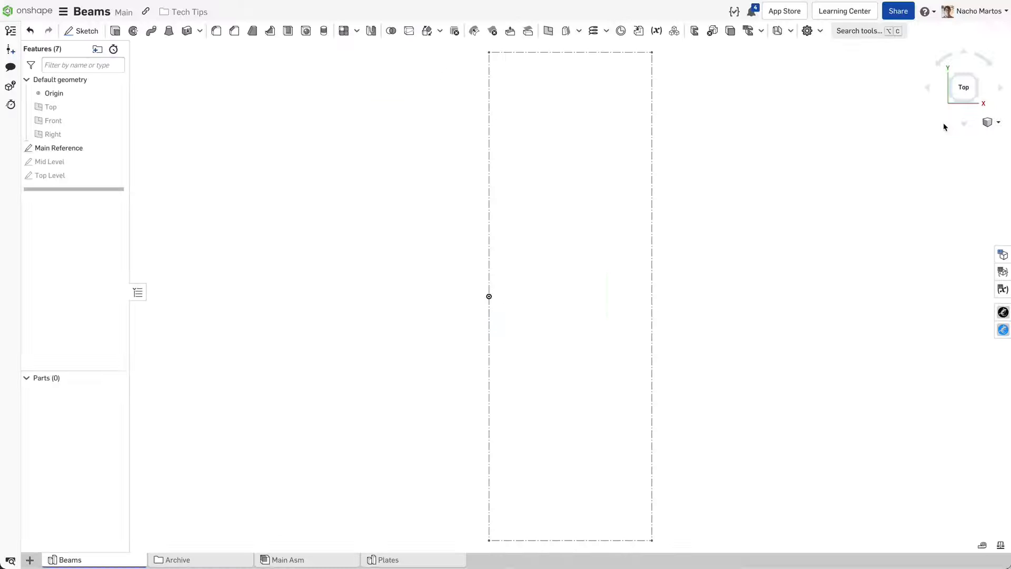
Review the Main Reference sketch, then frame posts and top and bottom rectangles in 20-2020.
{"action": "double_click", "coordinate": [59, 147]}
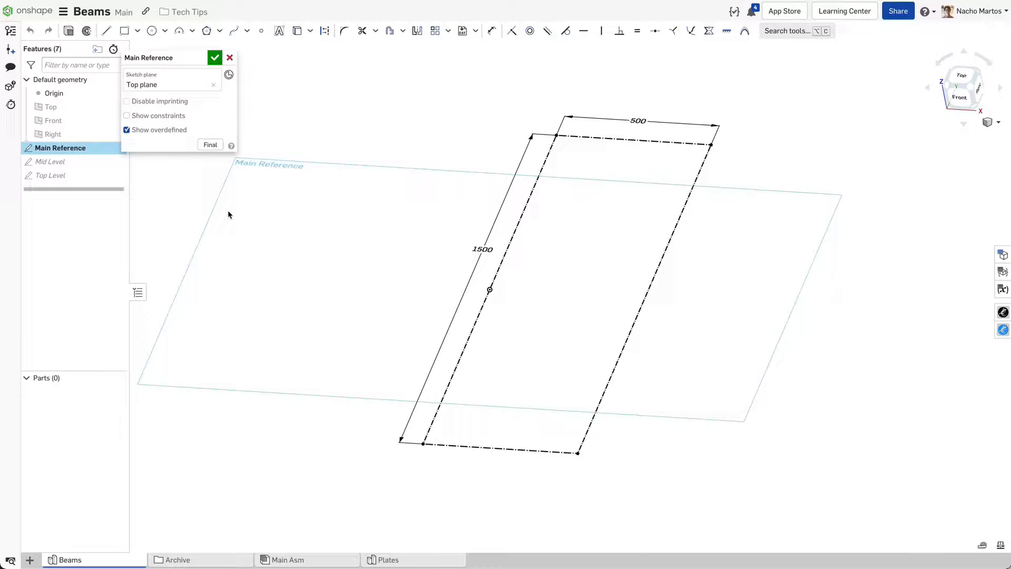
{"action": "left_click", "coordinate": [215, 57]}
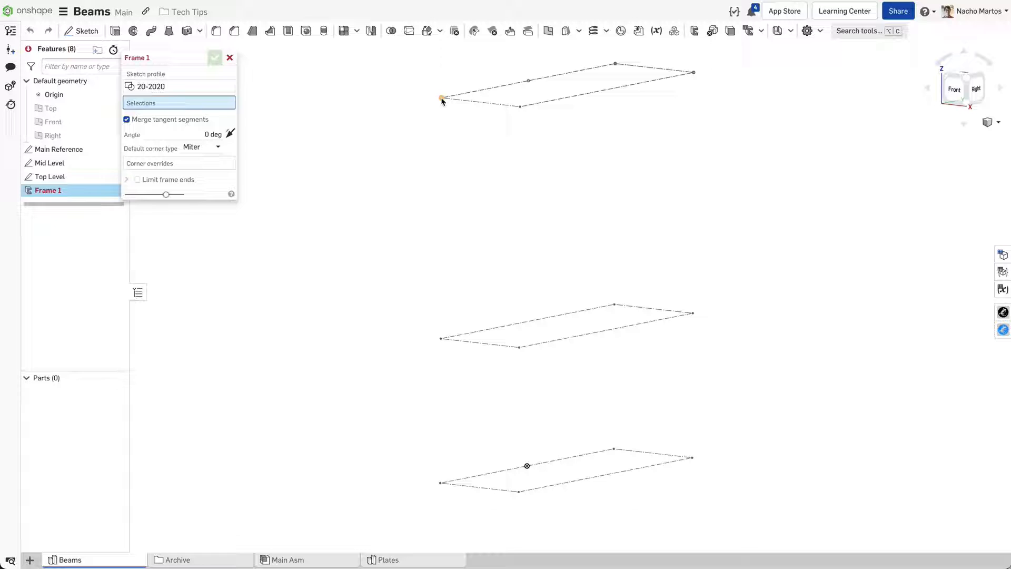
{"action": "left_click", "coordinate": [215, 57]}
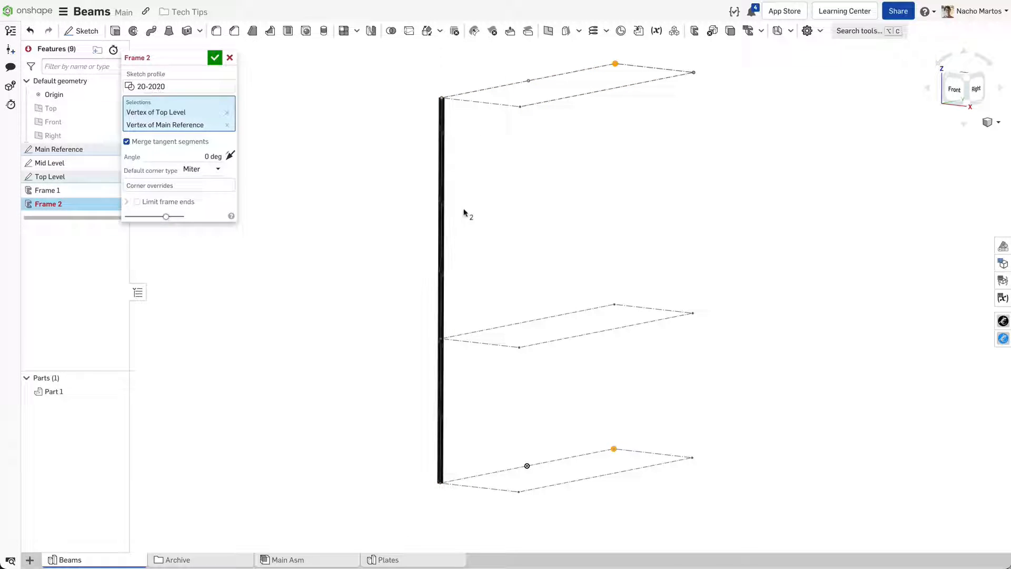
{"action": "left_click", "coordinate": [214, 57]}
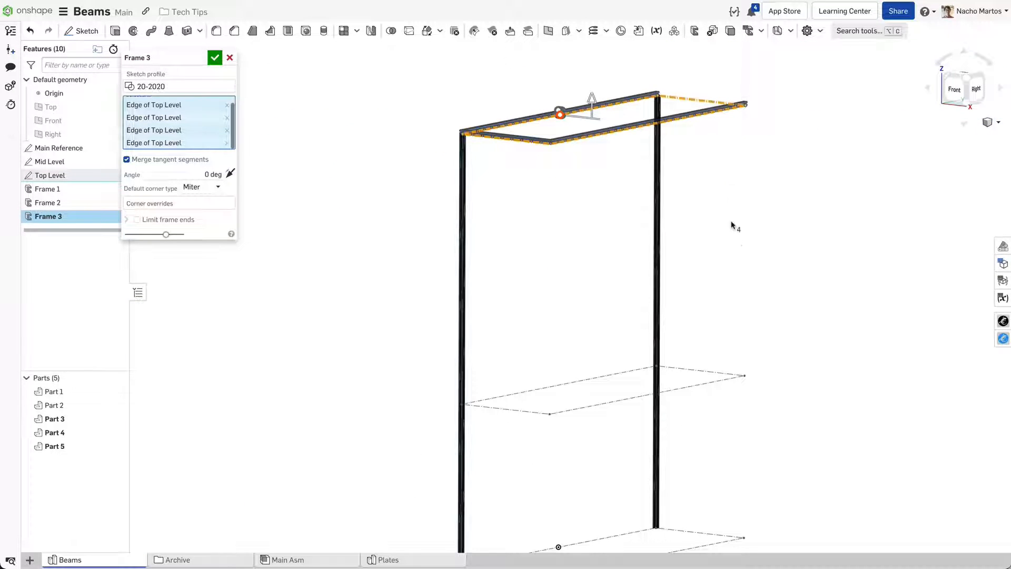
{"action": "left_click", "coordinate": [215, 58]}
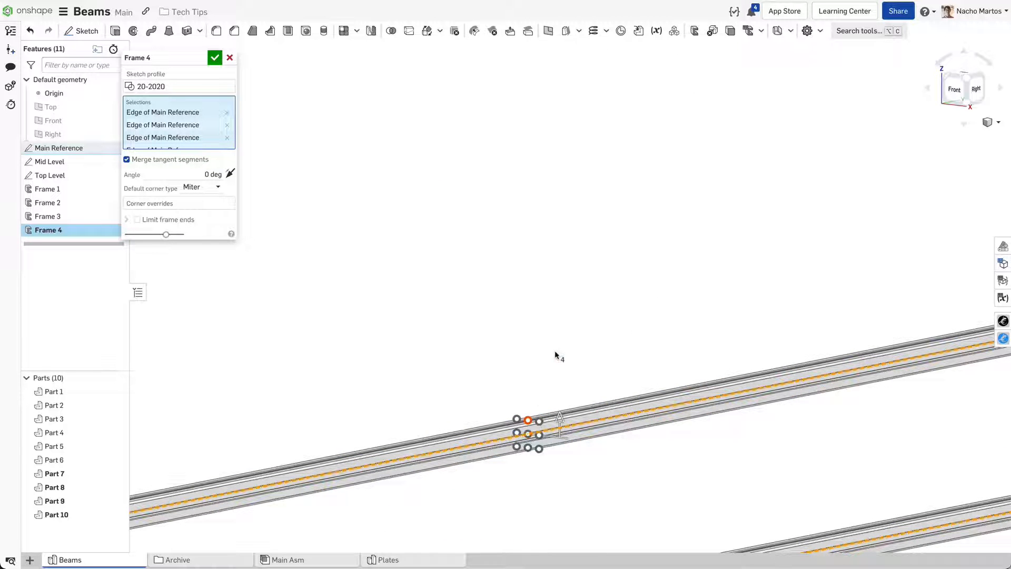
{"action": "left_click", "coordinate": [214, 58]}
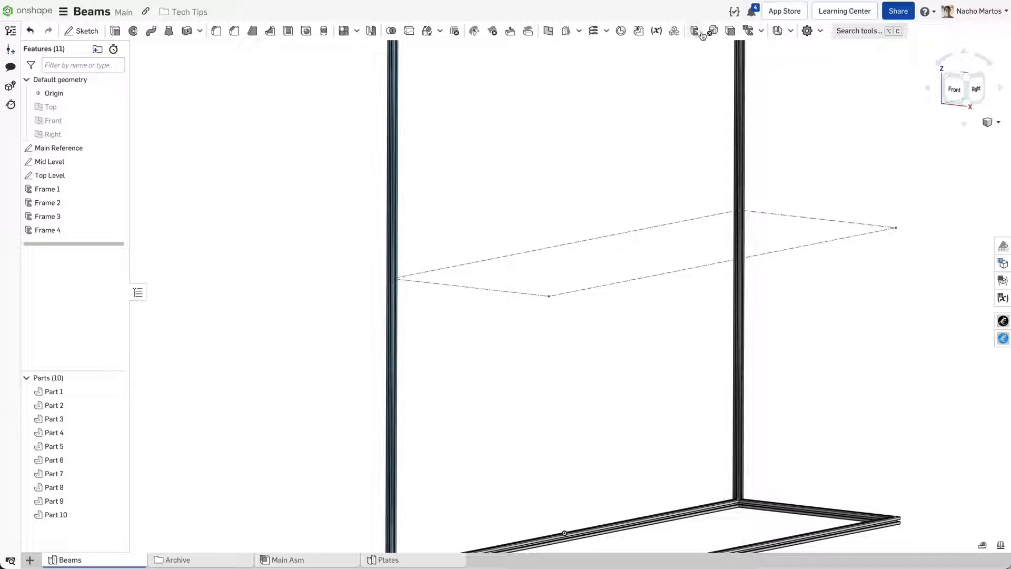
Create Frame 5 on a Mid Level edge, limiting its ends to Frame 1 and Frame 2 faces.
{"action": "left_click", "coordinate": [694, 30]}
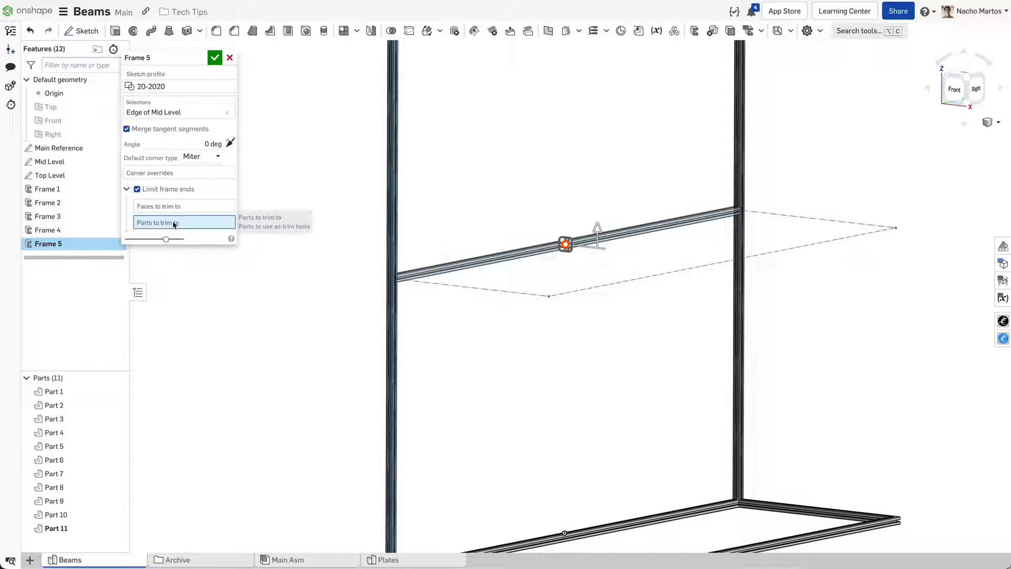
{"action": "left_click", "coordinate": [737, 151]}
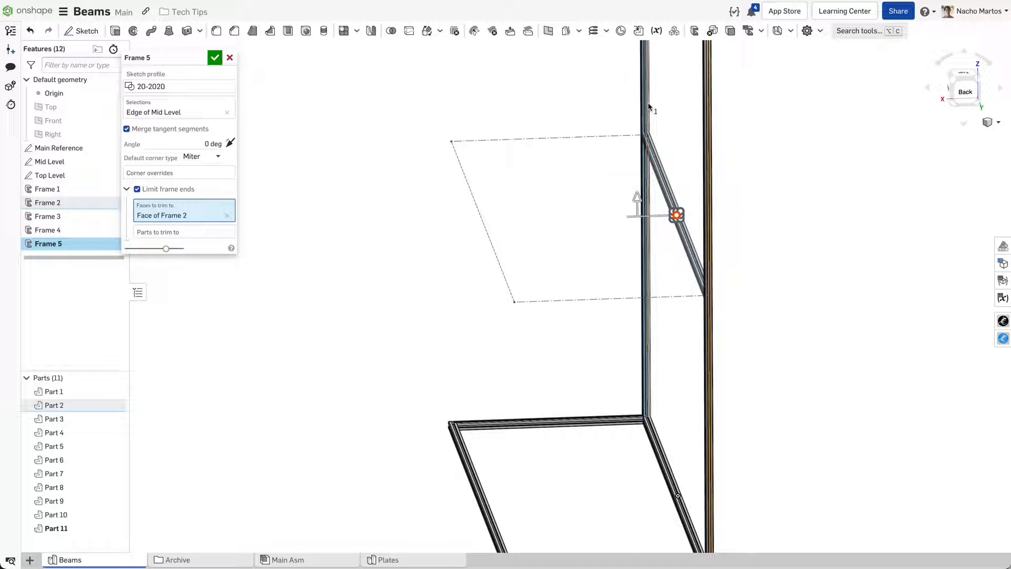
{"action": "left_click", "coordinate": [214, 57]}
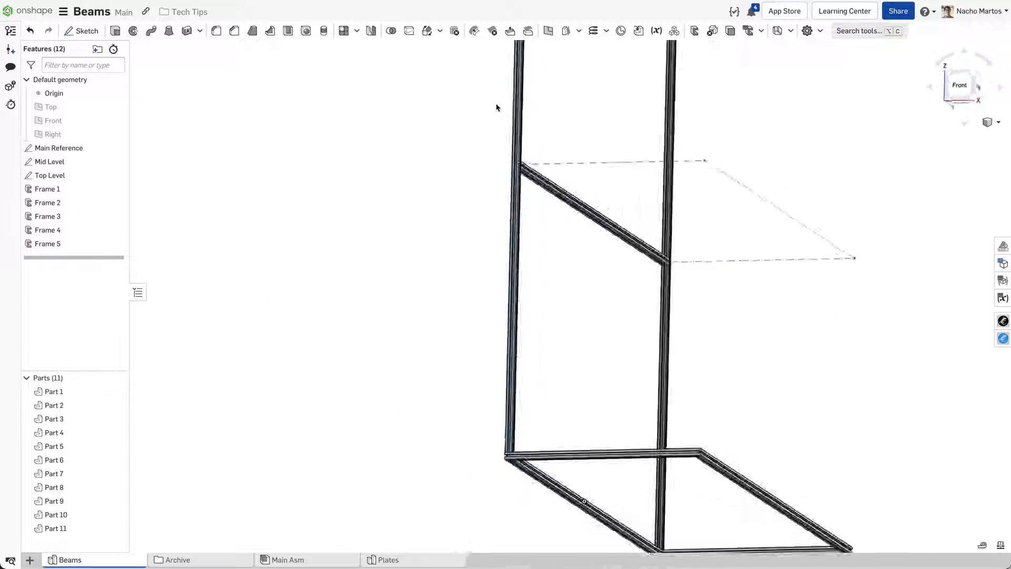
{"action": "double_click", "coordinate": [46, 243]}
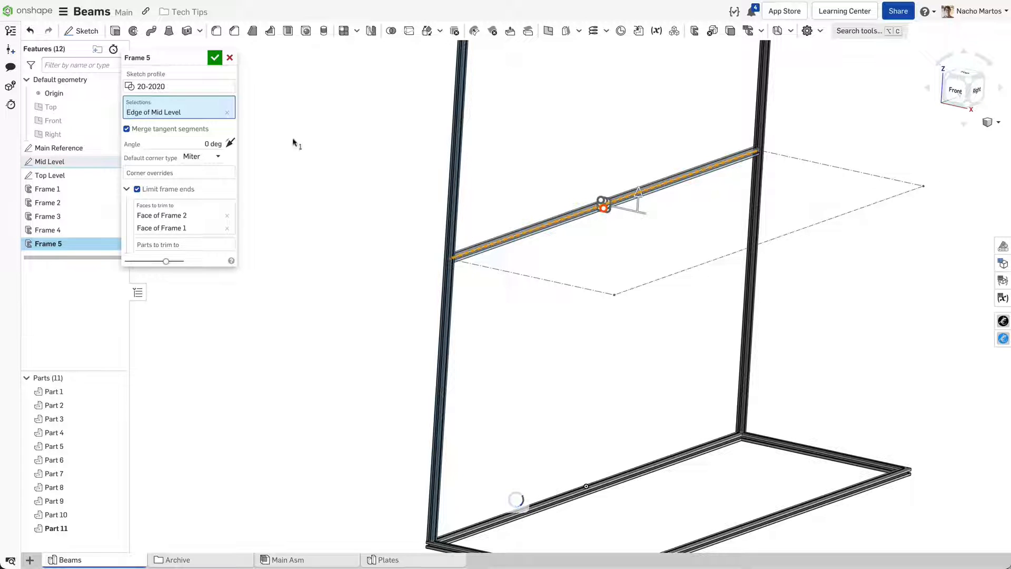
{"action": "left_click", "coordinate": [215, 58]}
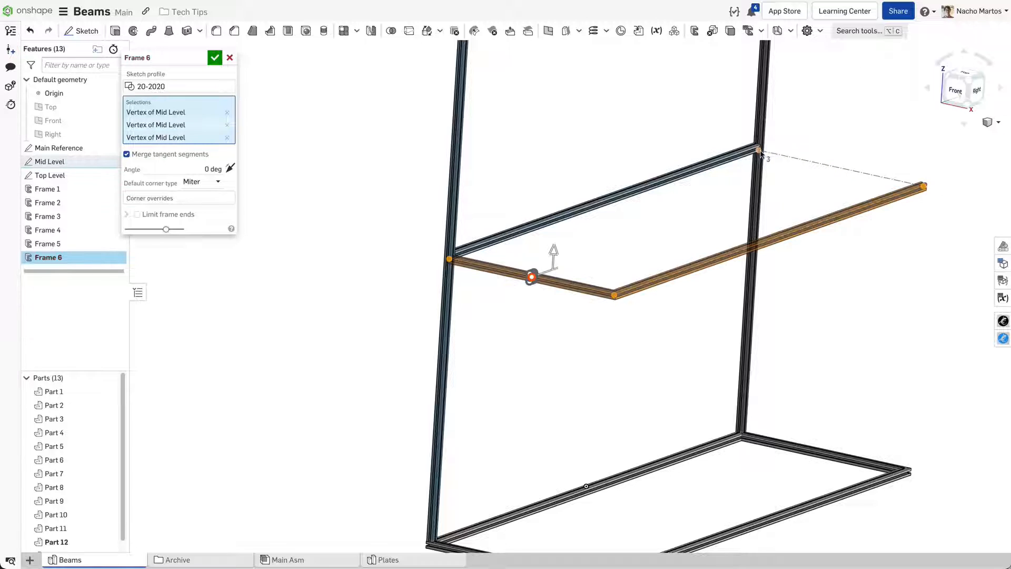
Build trimmed Frames 6–8 for the Mid Level rectangle and short posts, plus a cut list of all frames.
{"action": "left_click", "coordinate": [760, 149]}
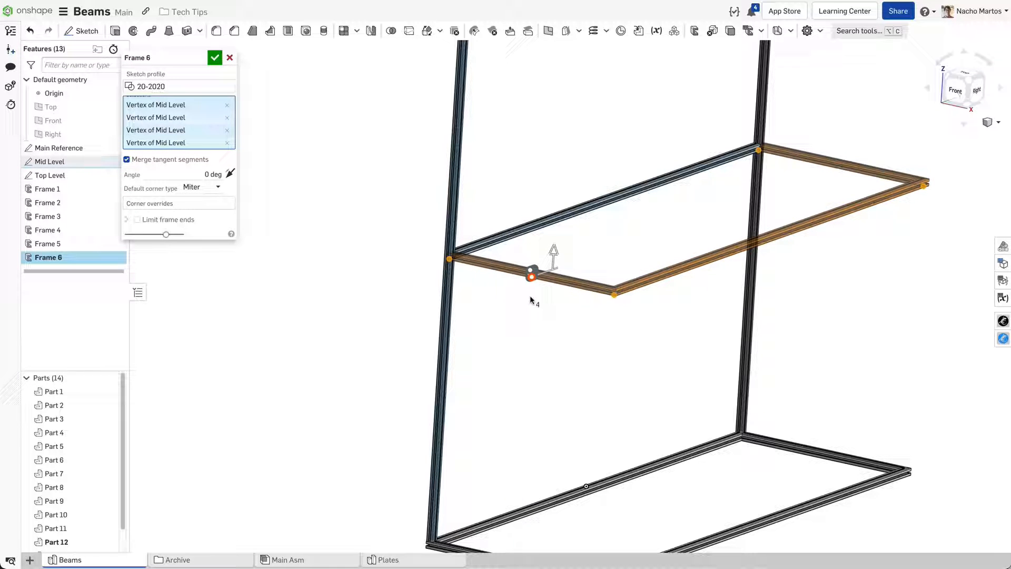
{"action": "left_click", "coordinate": [137, 219]}
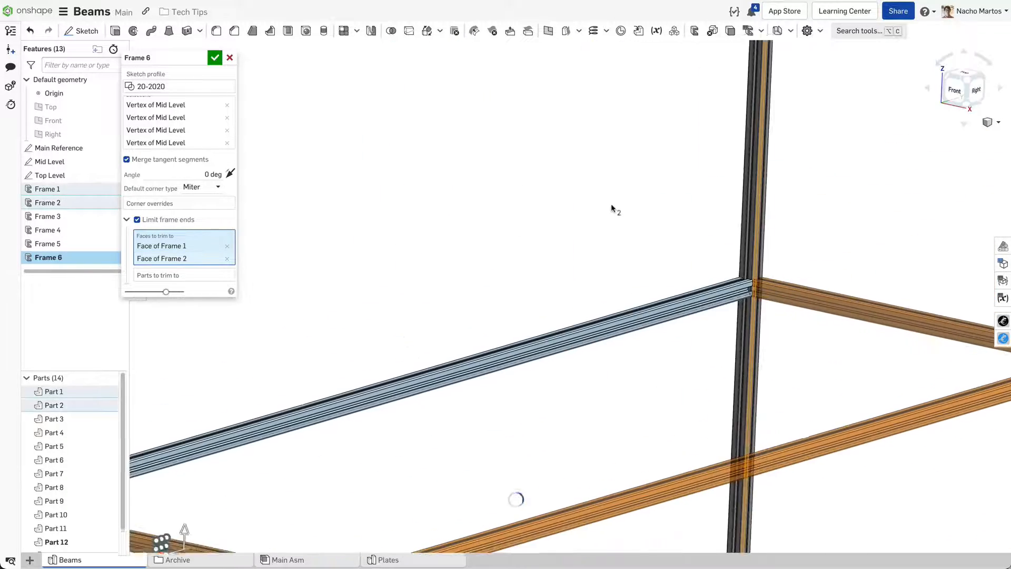
{"action": "left_click", "coordinate": [215, 57]}
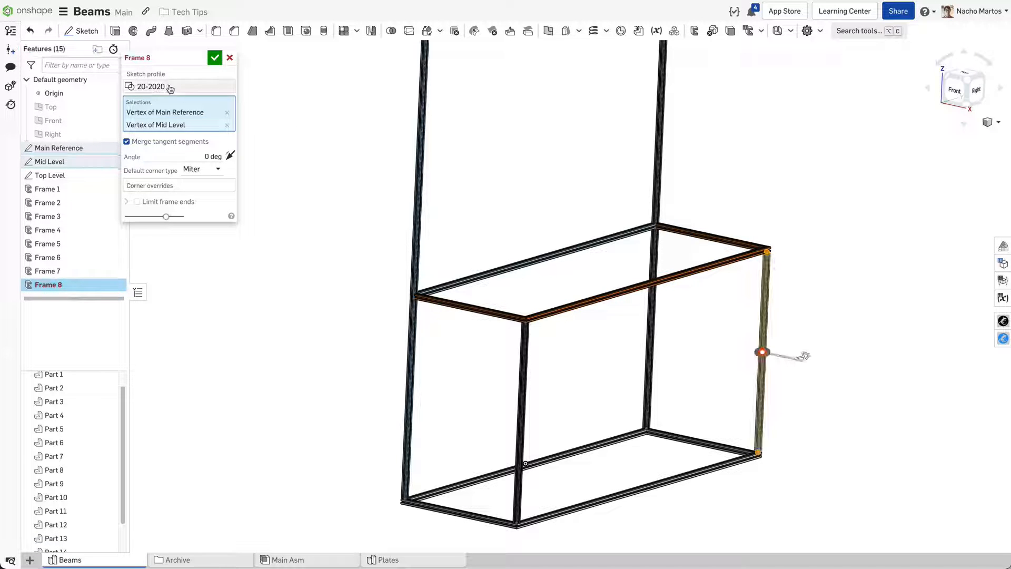
{"action": "left_click", "coordinate": [215, 58]}
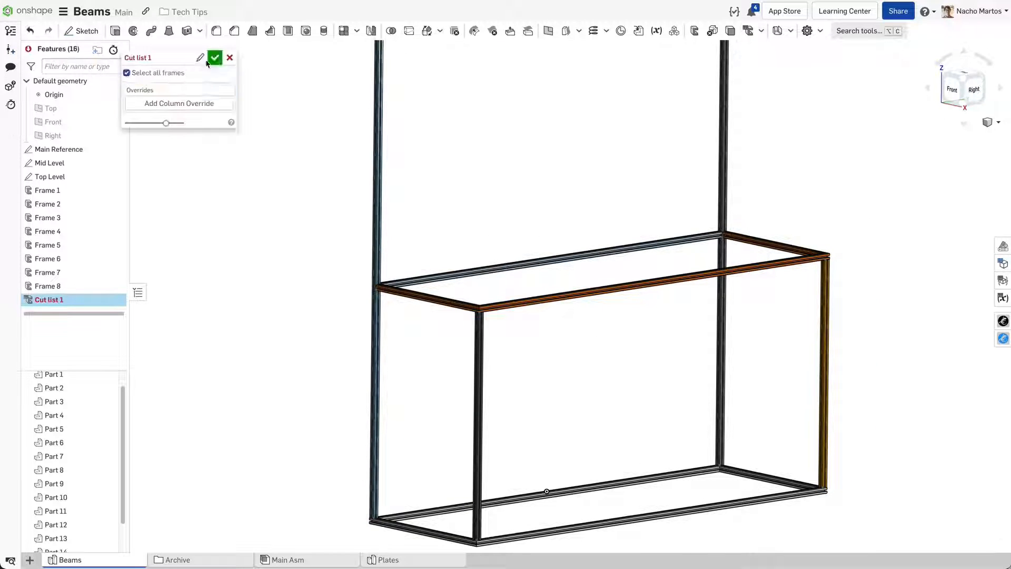
{"action": "left_click", "coordinate": [215, 58]}
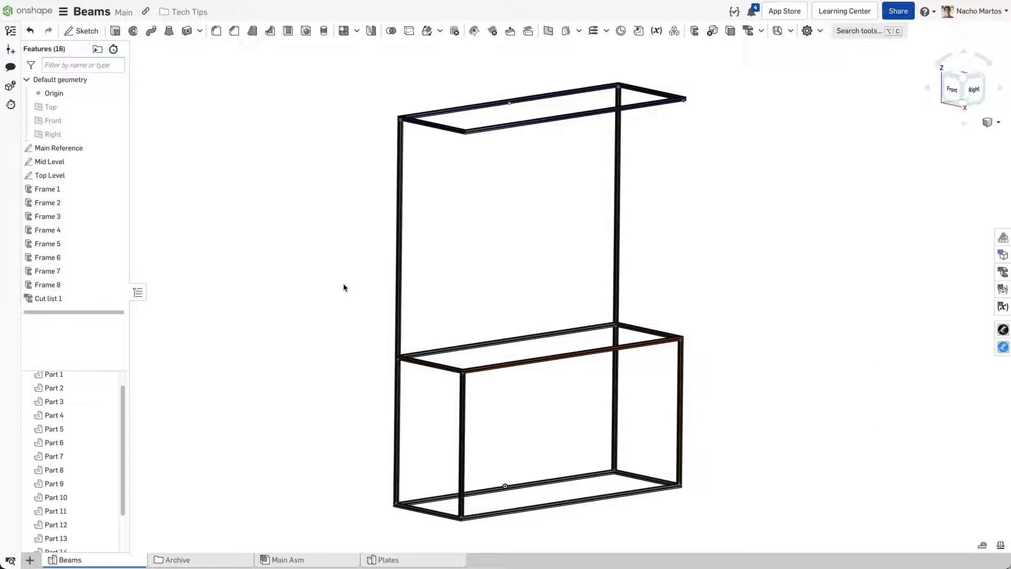
In Main Asm, filter the insert list to composite parts to show Beams' Composite part 1.
{"action": "left_click", "coordinate": [287, 559]}
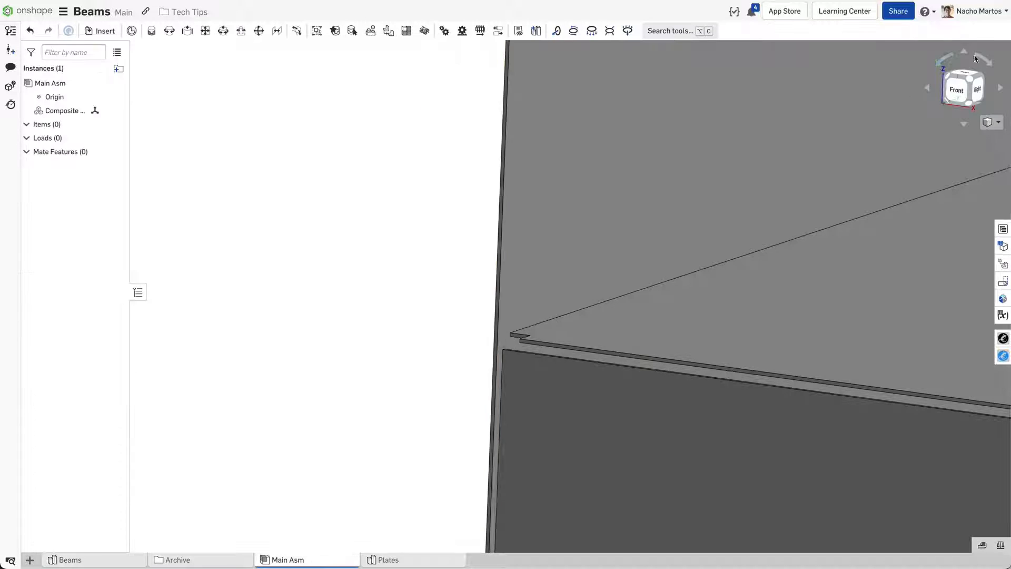
{"action": "left_click", "coordinate": [105, 31]}
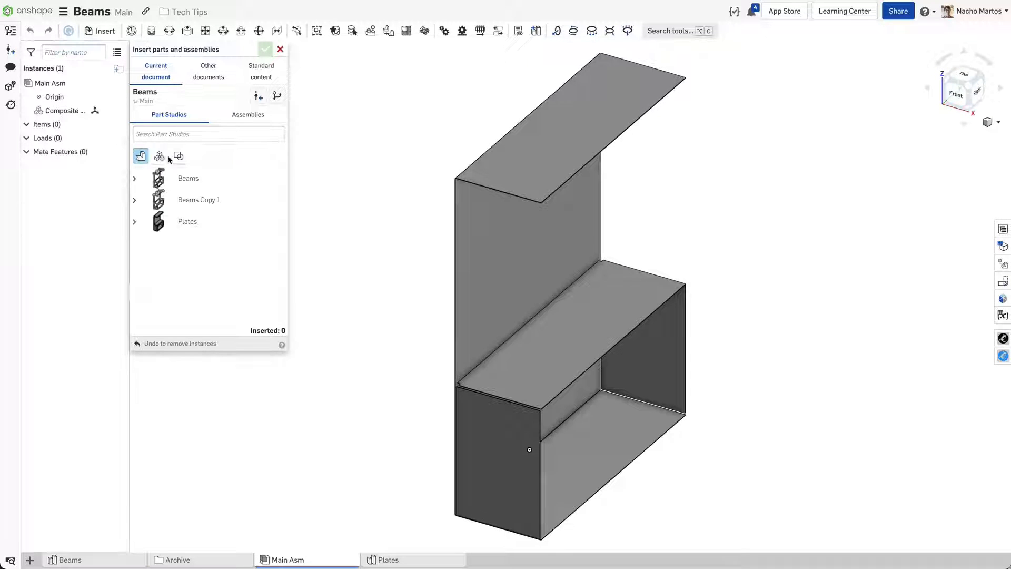
{"action": "left_click", "coordinate": [134, 178]}
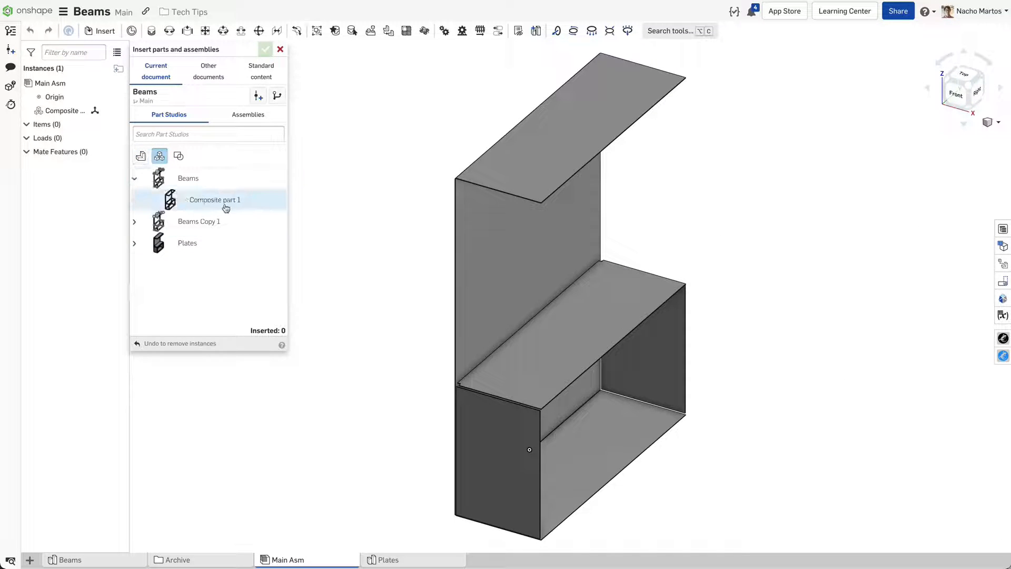